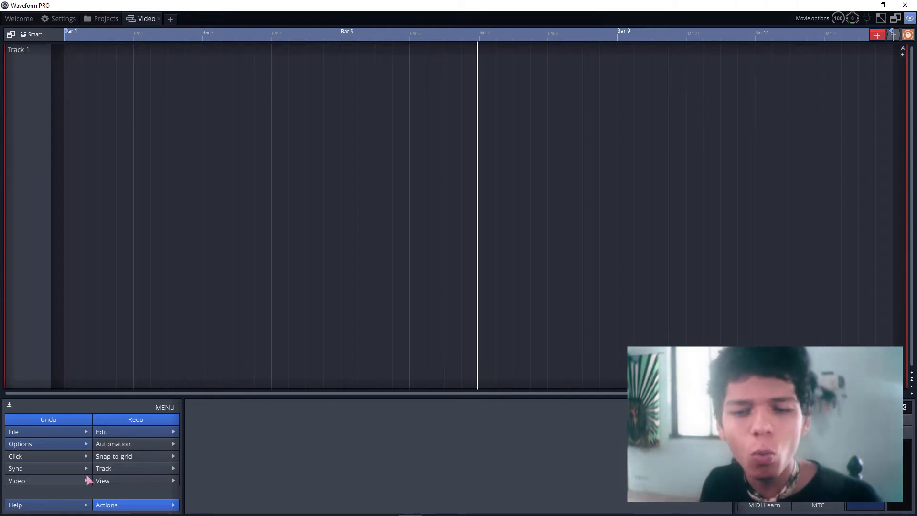
# - Open the Video submenu from the bottom MENU panel
pyautogui.click(16, 480)
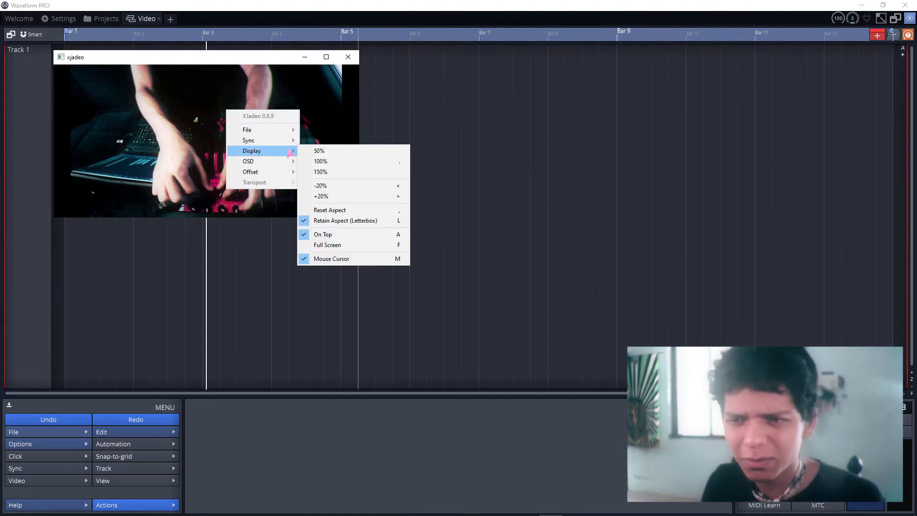
pyautogui.moveTo(250, 172)
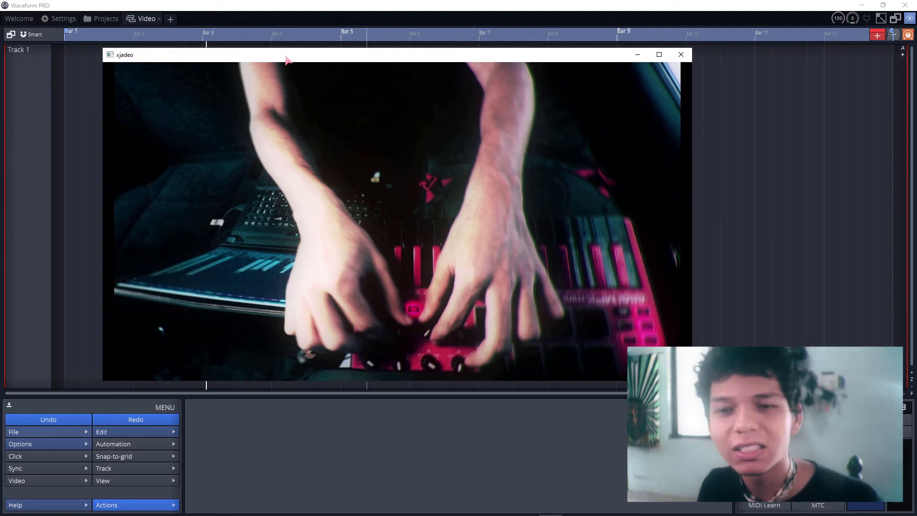
# - Drag the enlarged xjadeo viewer into position over the timeline
pyautogui.moveTo(286, 54); pyautogui.dragTo(257, 61)
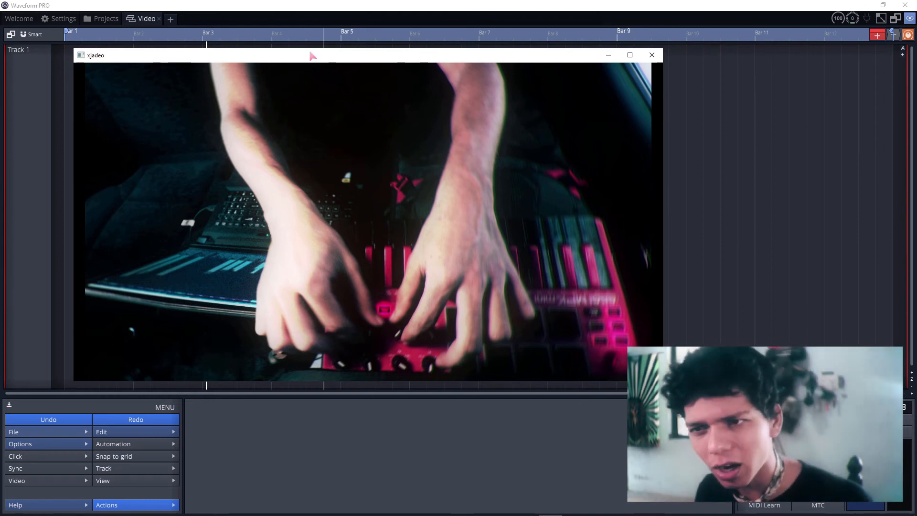
pyautogui.rightClick(347, 31)
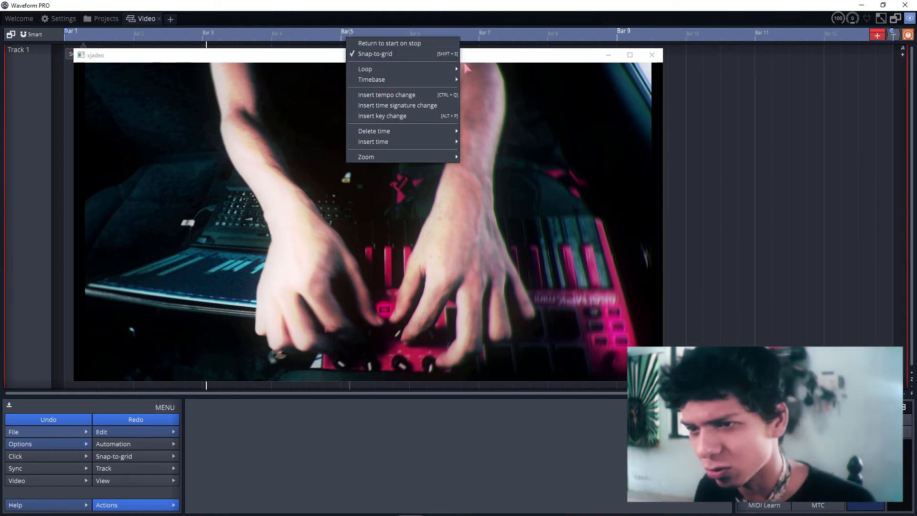
# - Show the ruler's Timebase submenu listing Bars, Seconds and frame rates, currently Bars
pyautogui.click(372, 80)
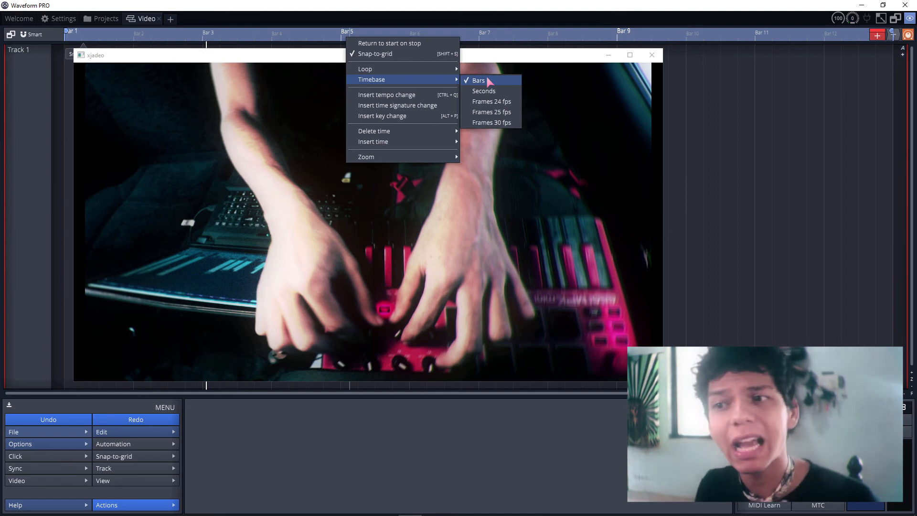
pyautogui.moveTo(490, 92)
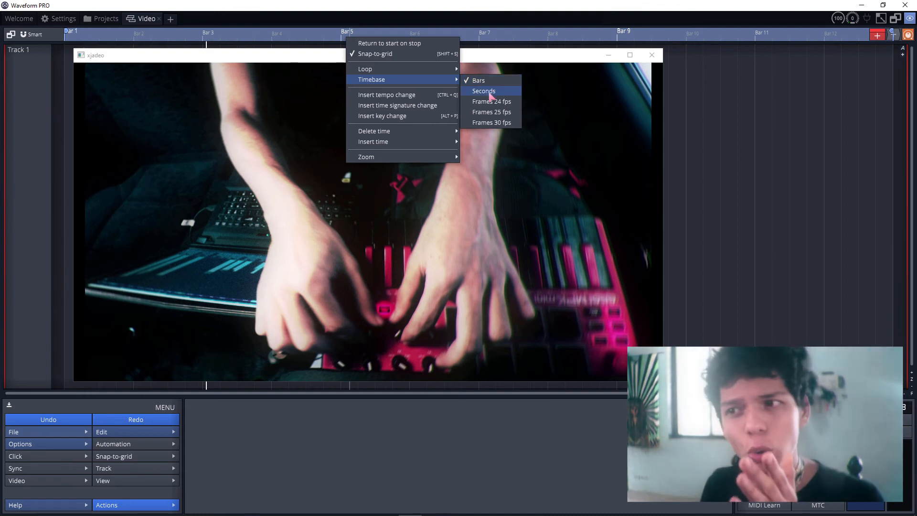
pyautogui.moveTo(491, 122)
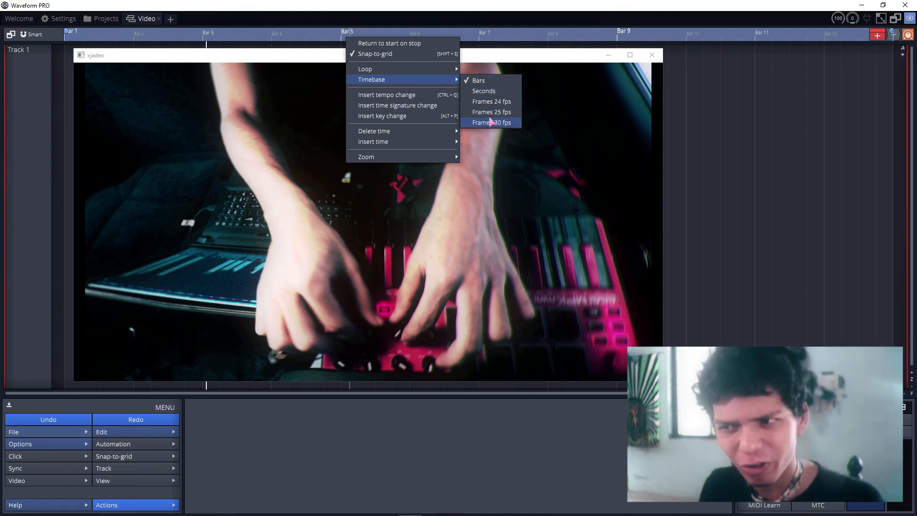